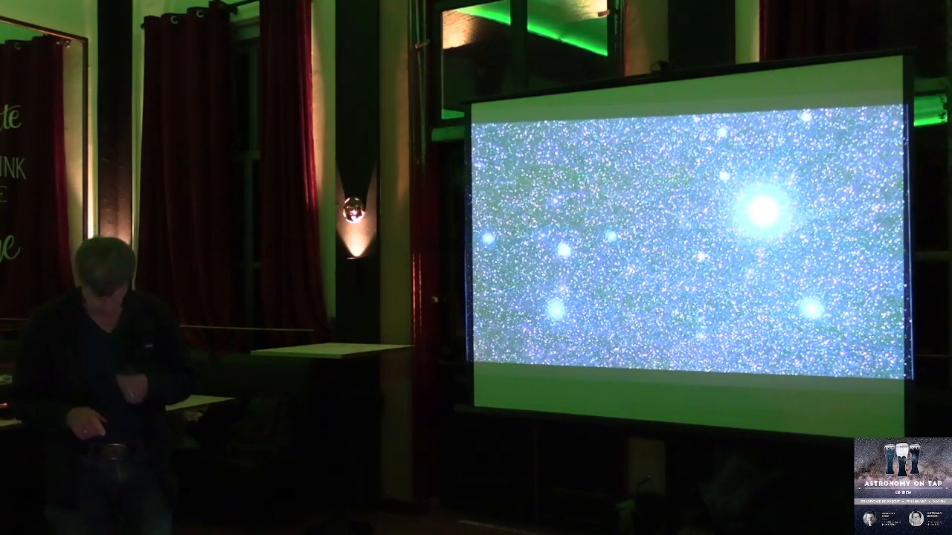
key(Right)
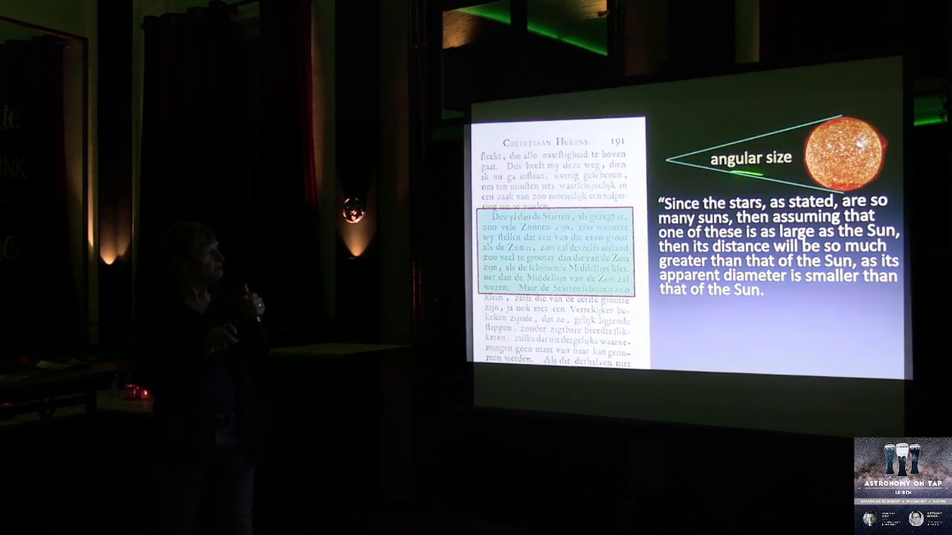
key(Right)
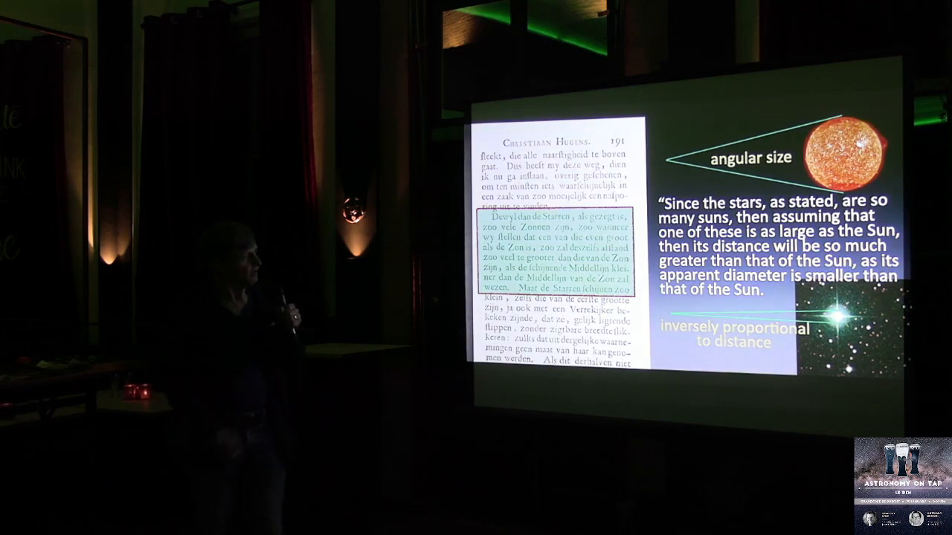